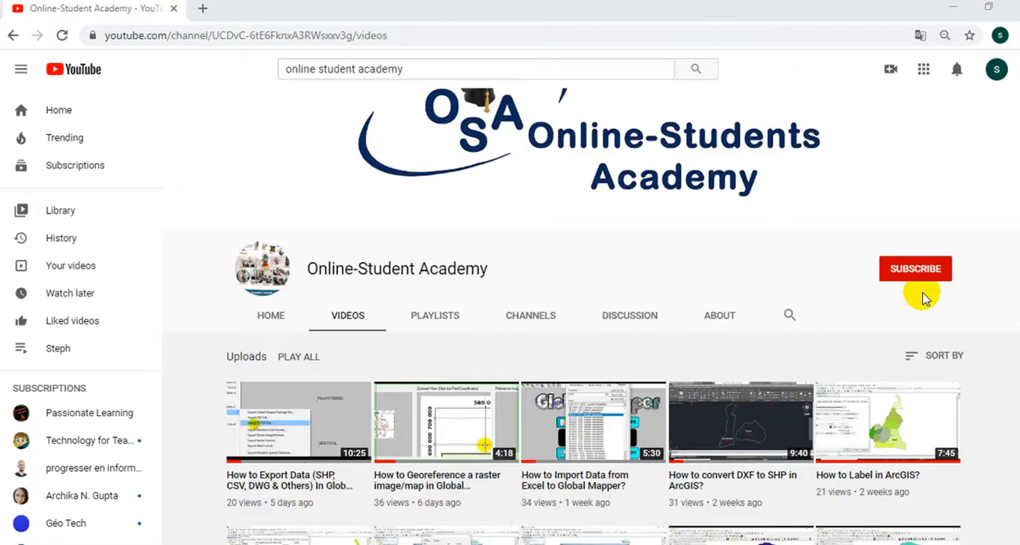
{"action": "mouse_move", "coordinate": [835, 284]}
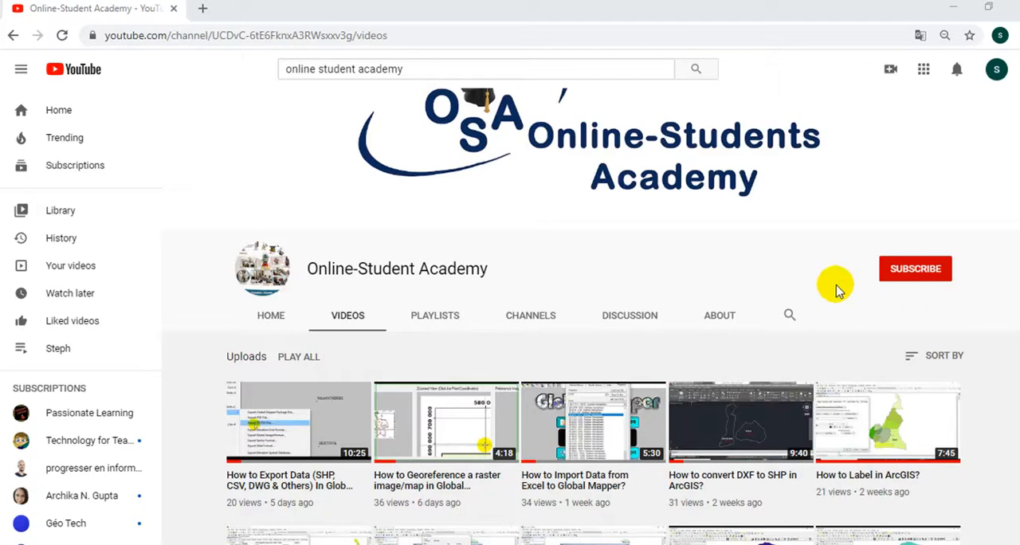
{"action": "mouse_move", "coordinate": [710, 242]}
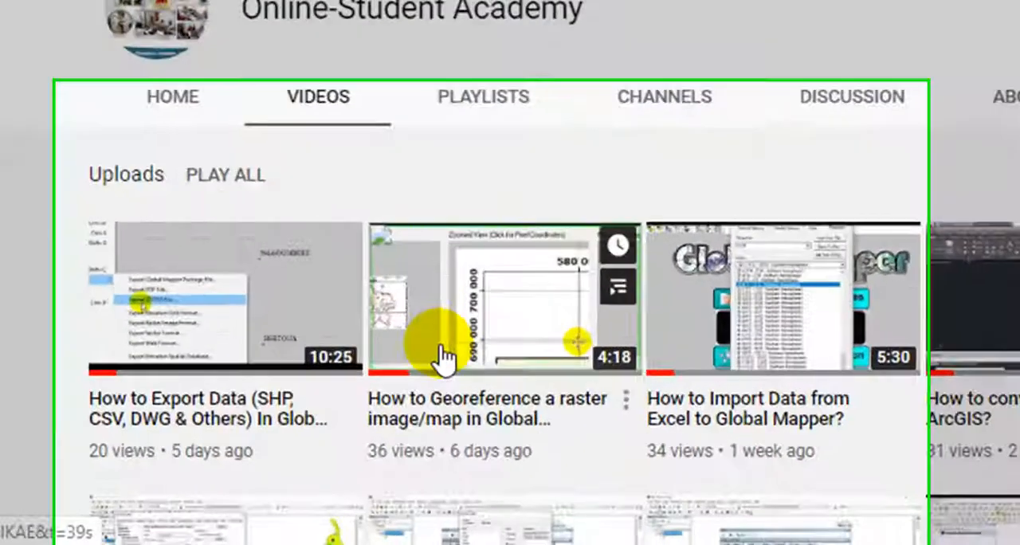
Step: Bring up the map's feature-creation menu to start a new traced line feature
{"action": "scroll", "scroll_direction": "down", "scroll_amount": 3}
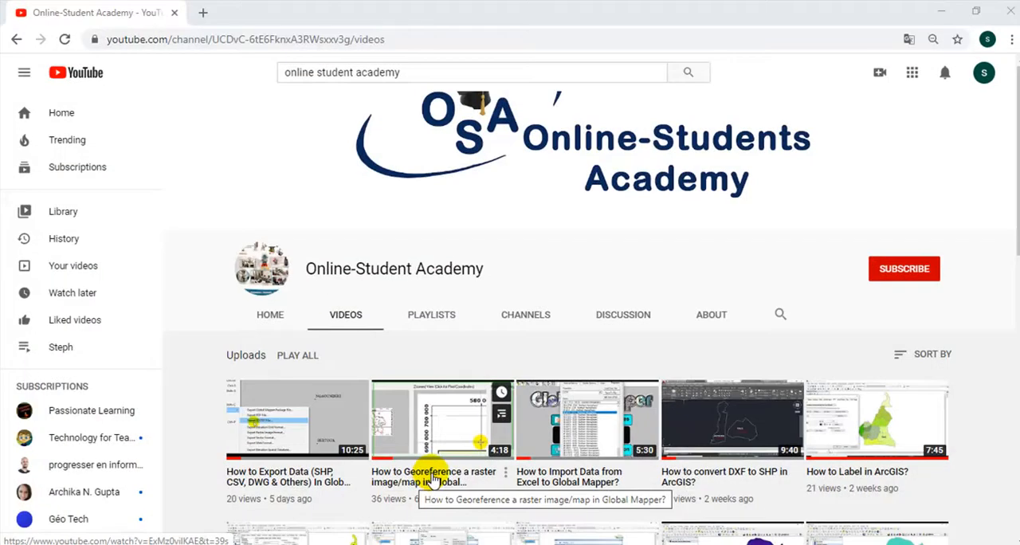
{"action": "mouse_move", "coordinate": [575, 261]}
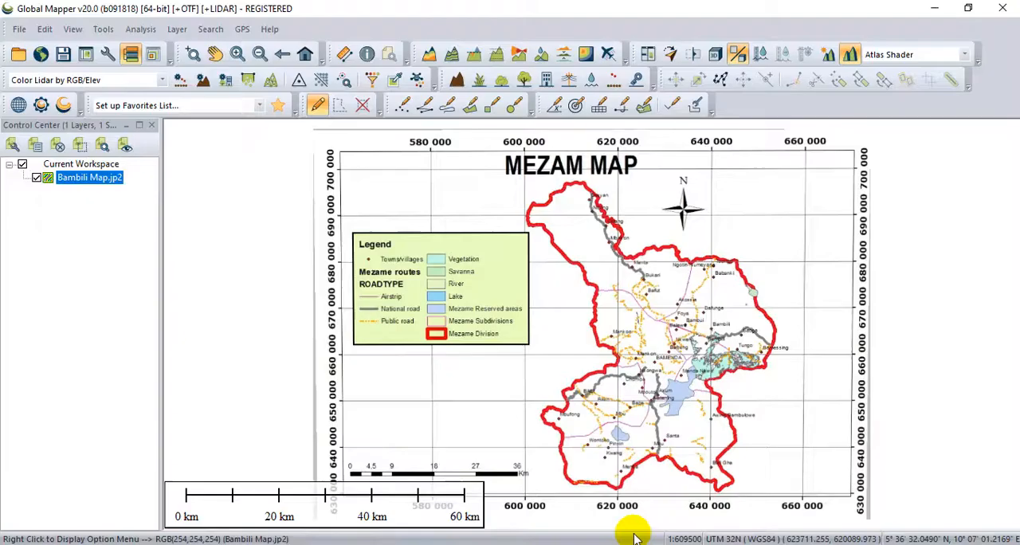
{"action": "mouse_move", "coordinate": [570, 322]}
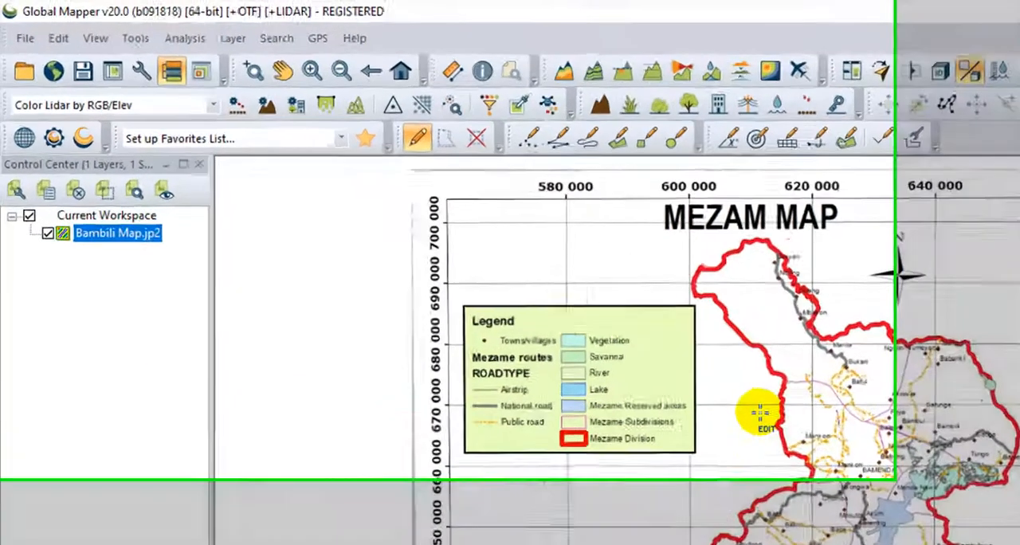
{"action": "left_click", "coordinate": [136, 38]}
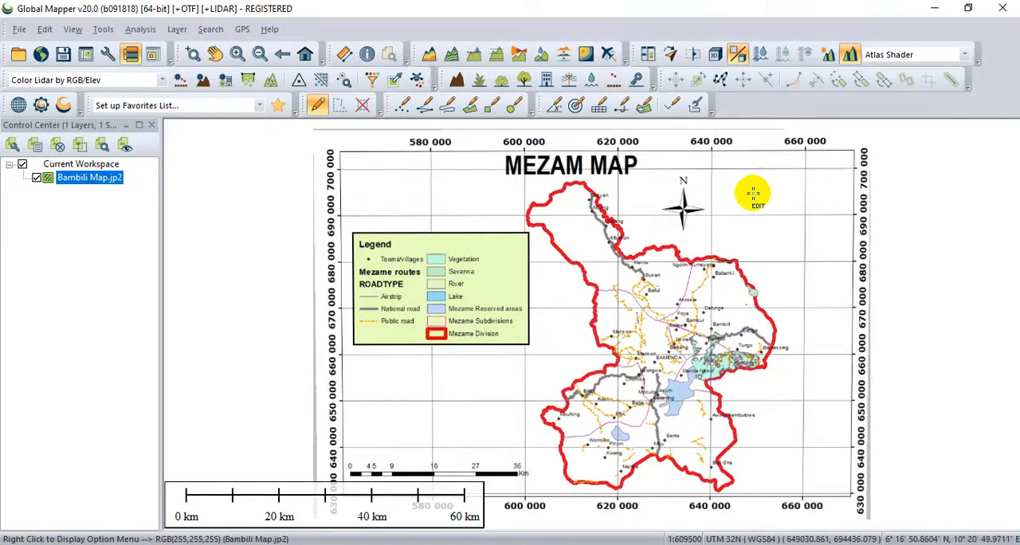
{"action": "mouse_move", "coordinate": [749, 223]}
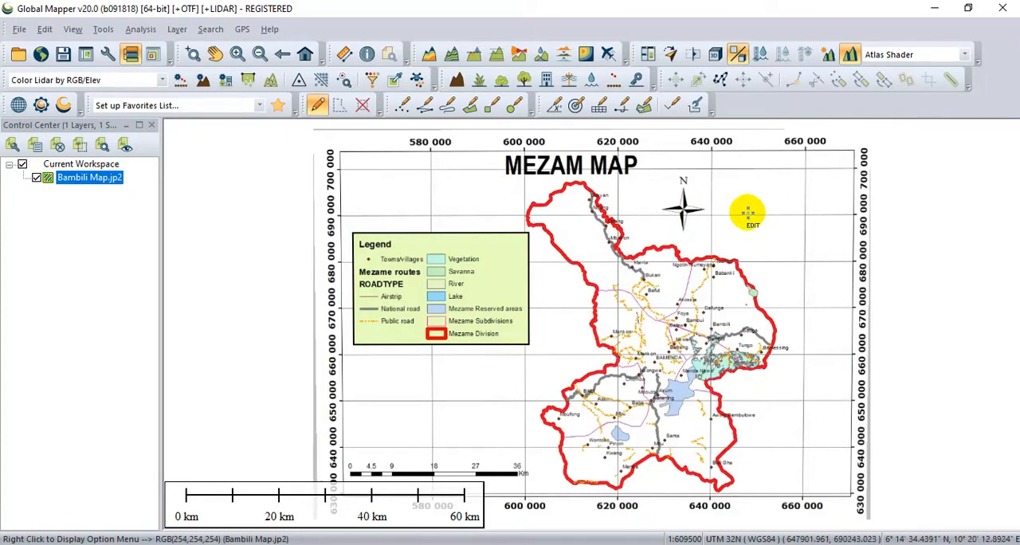
{"action": "left_click_drag", "start_coordinate": [749, 214], "coordinate": [726, 204]}
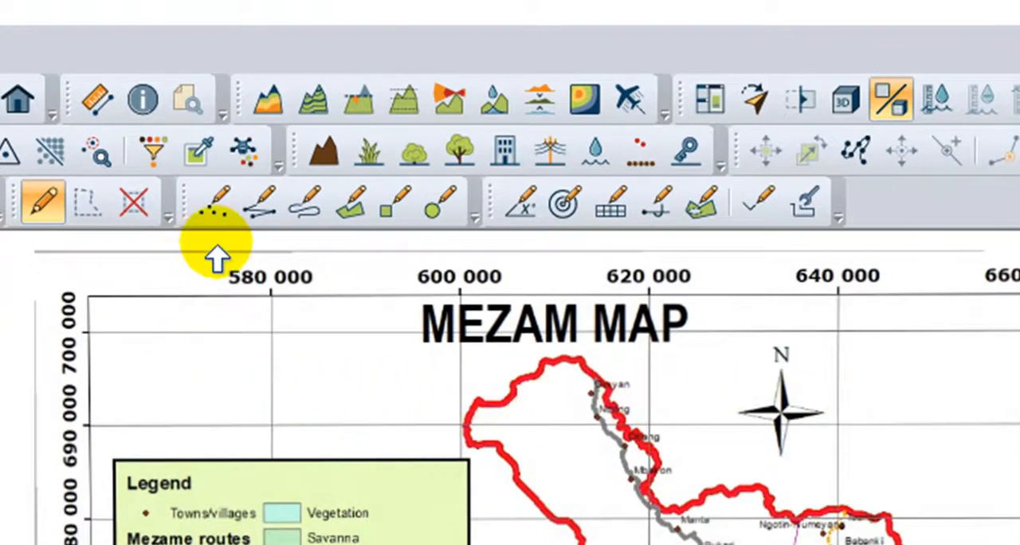
{"action": "mouse_move", "coordinate": [213, 203]}
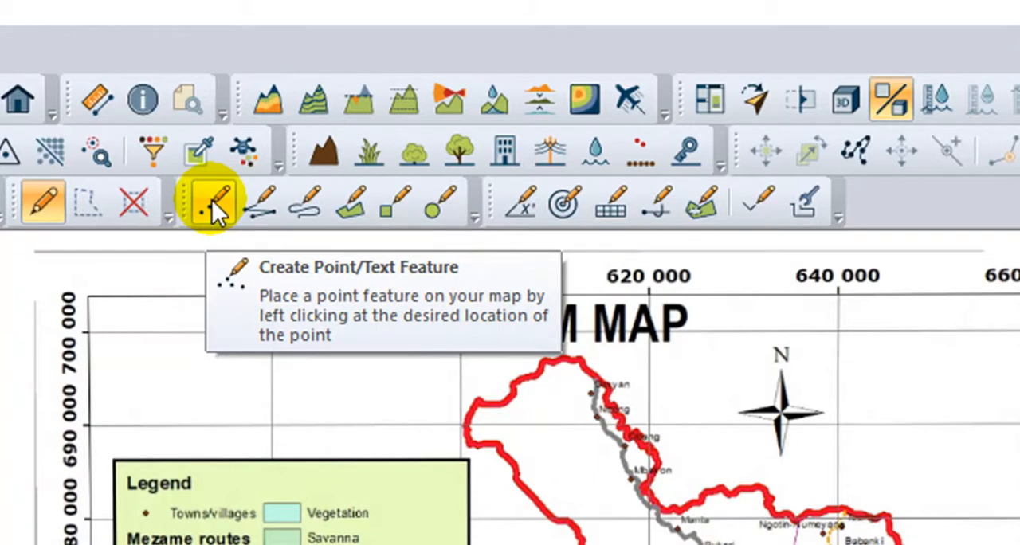
{"action": "mouse_move", "coordinate": [259, 201]}
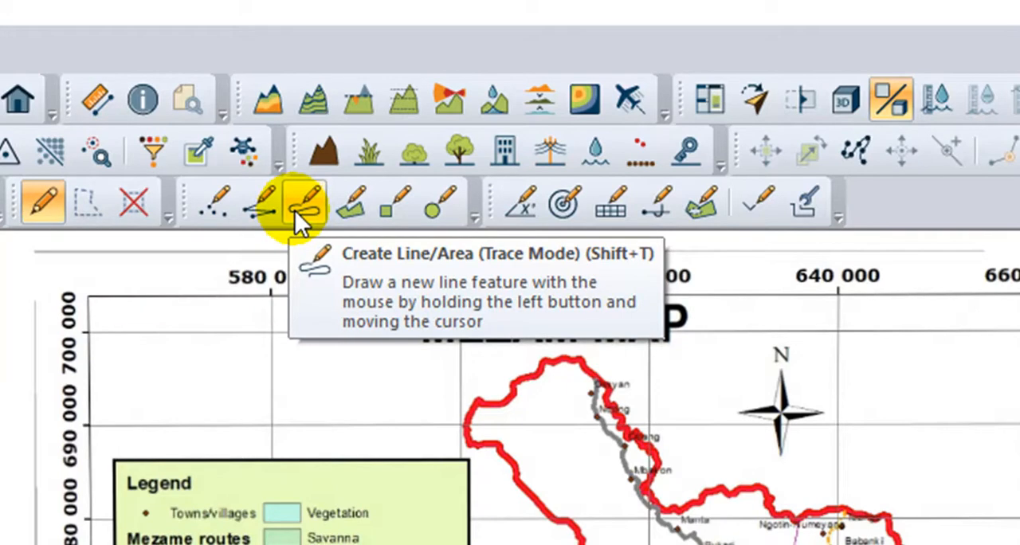
{"action": "mouse_move", "coordinate": [347, 210]}
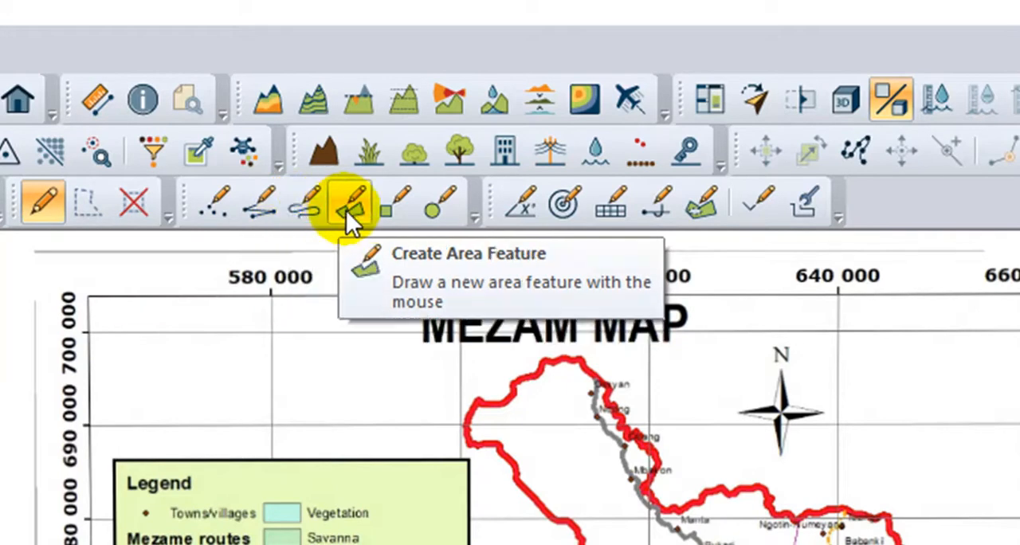
{"action": "mouse_move", "coordinate": [392, 205]}
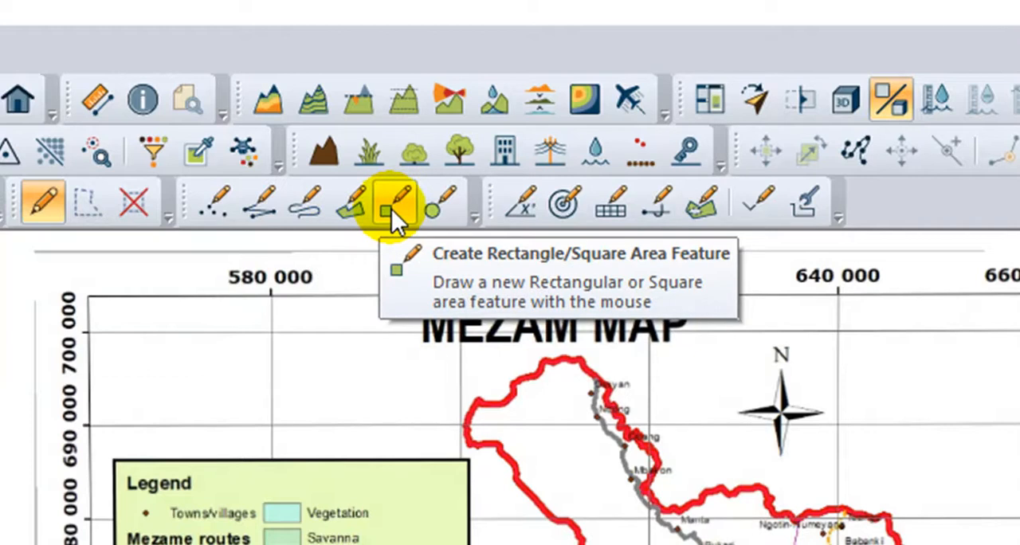
{"action": "mouse_move", "coordinate": [433, 204]}
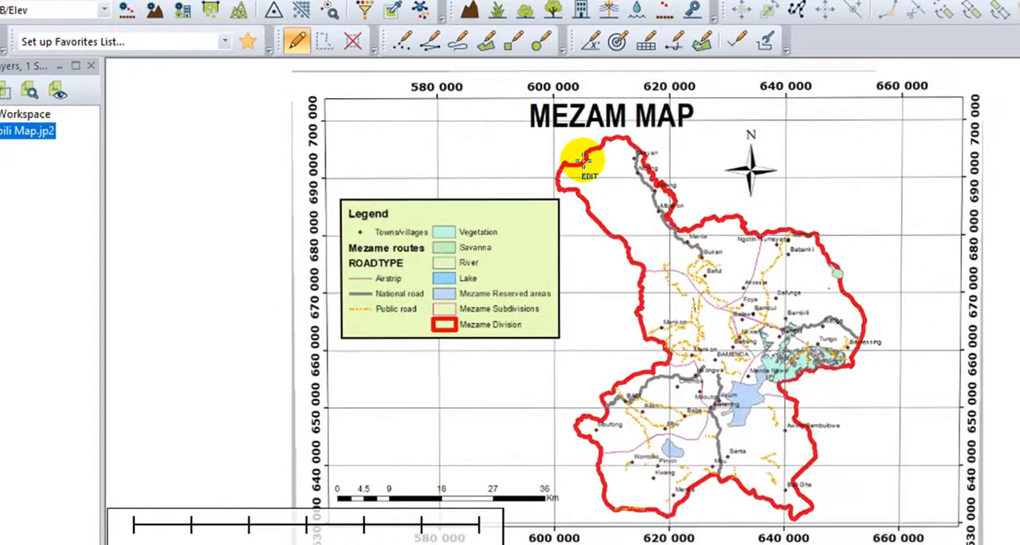
{"action": "right_click", "coordinate": [609, 151]}
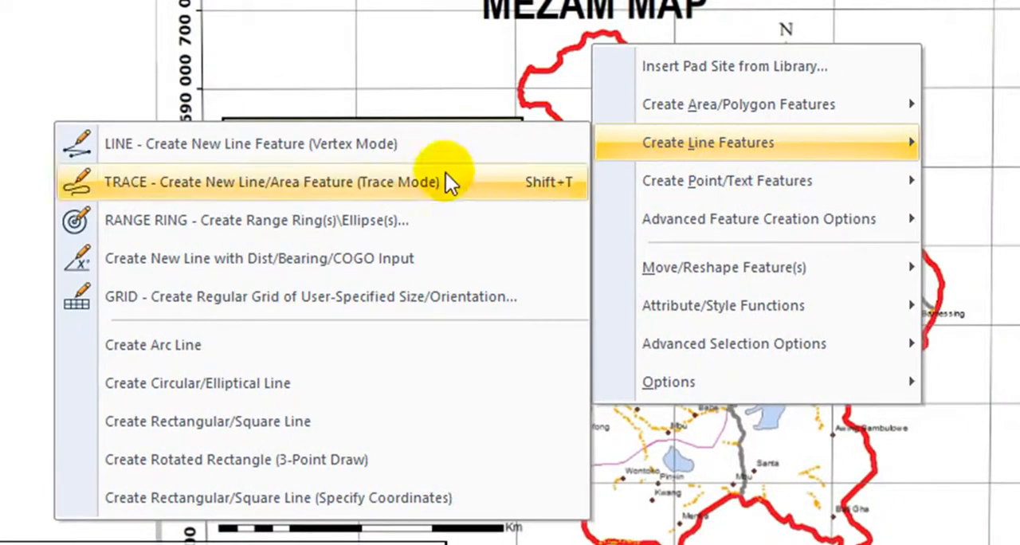
{"action": "mouse_move", "coordinate": [698, 182]}
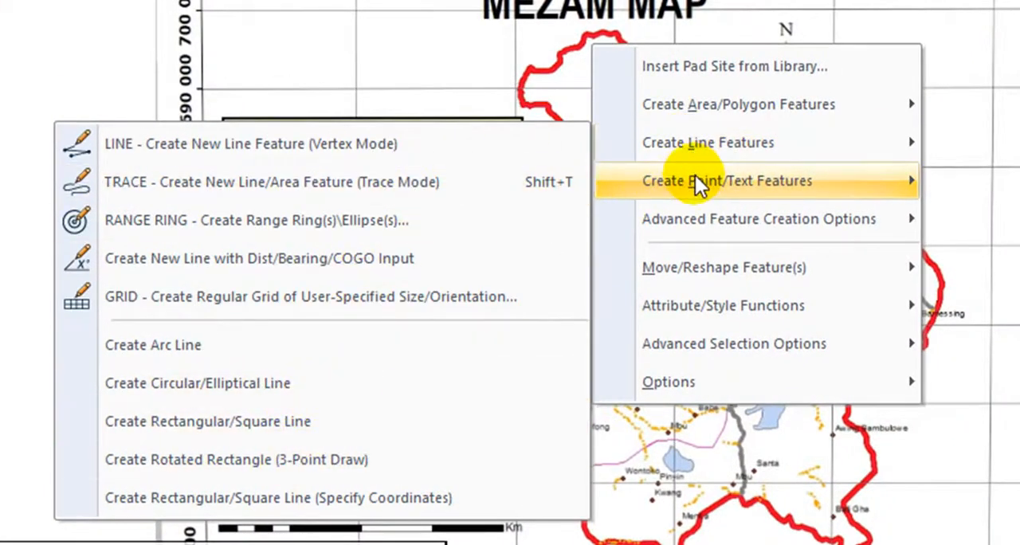
{"action": "mouse_move", "coordinate": [727, 182]}
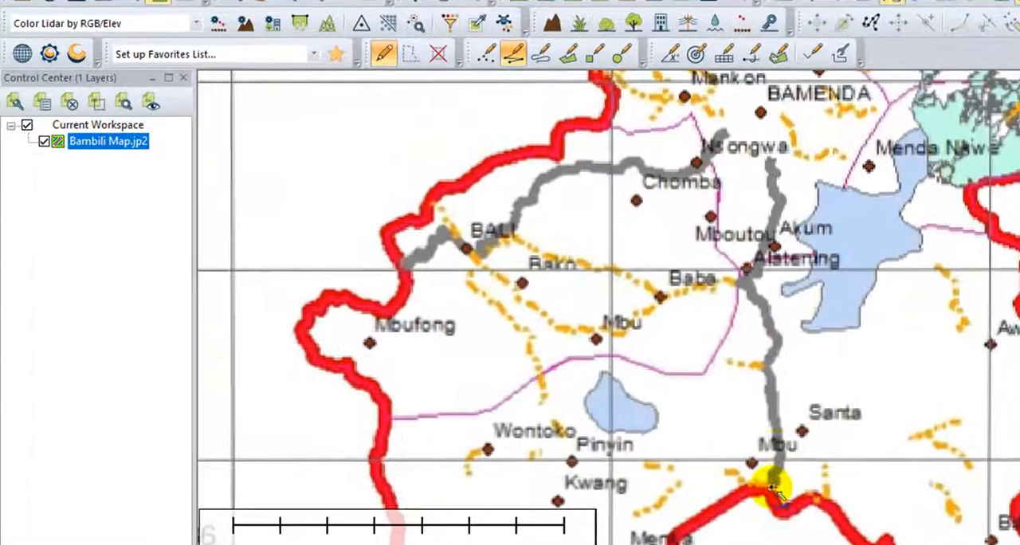
Step: Trace the road from Ngongwa south past Mbouto to Mbu as a new line
{"action": "left_click_drag", "start_coordinate": [777, 491], "coordinate": [768, 353]}
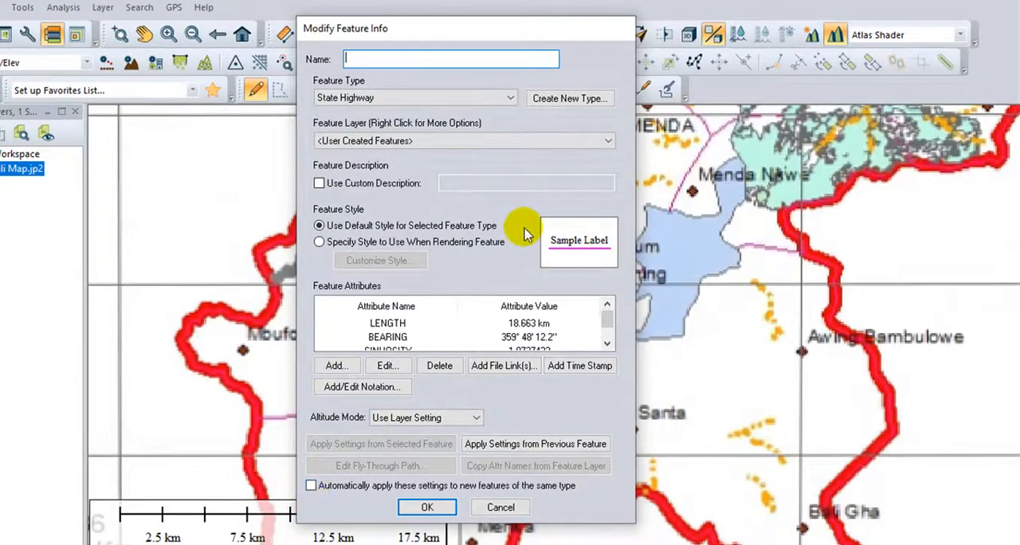
{"action": "mouse_move", "coordinate": [777, 255]}
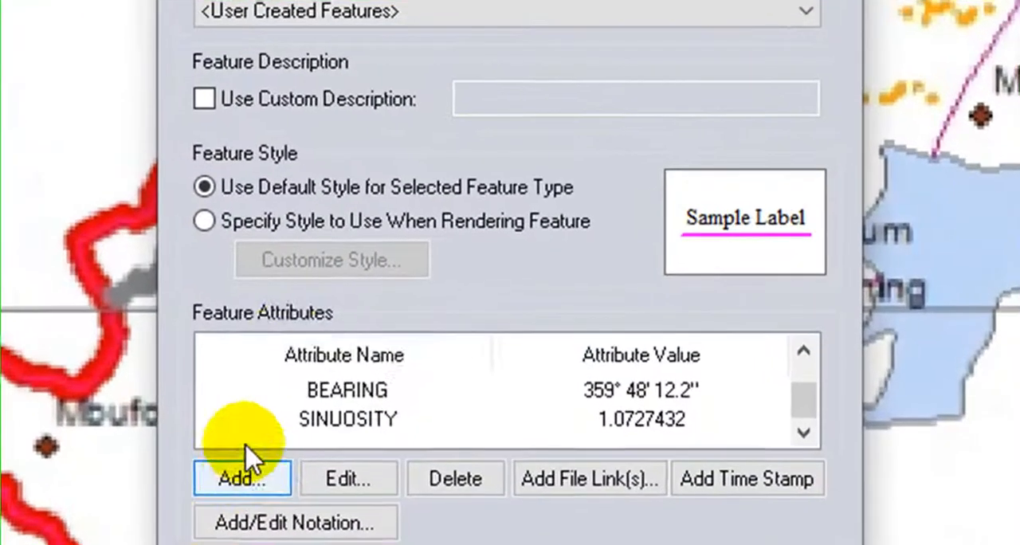
{"action": "mouse_move", "coordinate": [422, 434]}
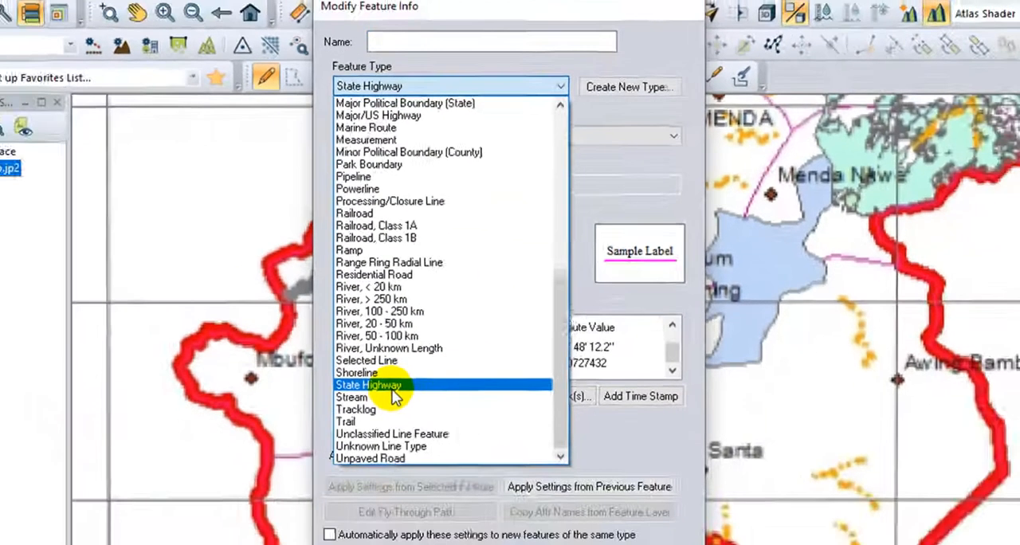
Step: Keep State Highway as the traced line's feature type
{"action": "left_click", "coordinate": [370, 386]}
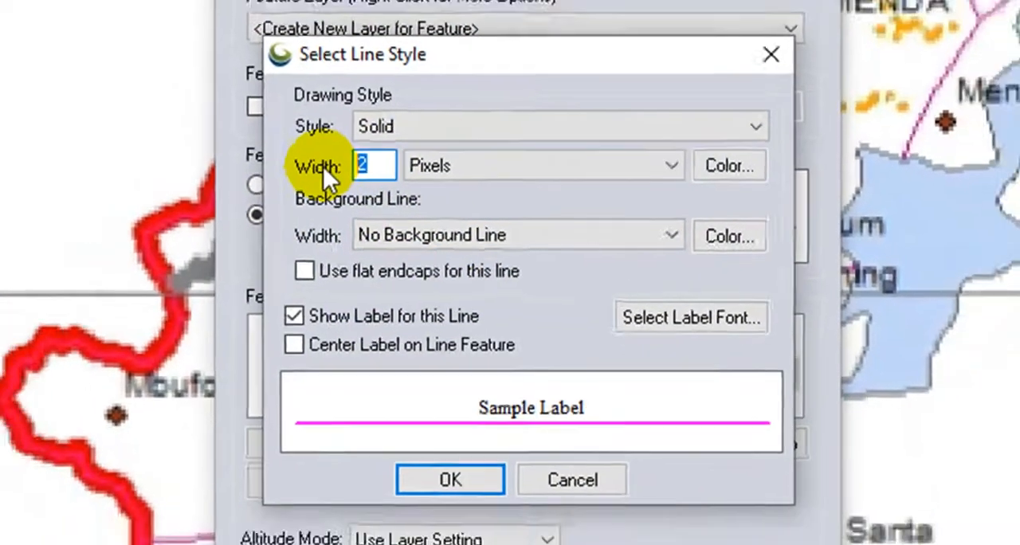
Step: Give the line a solid magenta width-2 style and a new layer named Routes
{"action": "left_click", "coordinate": [450, 478]}
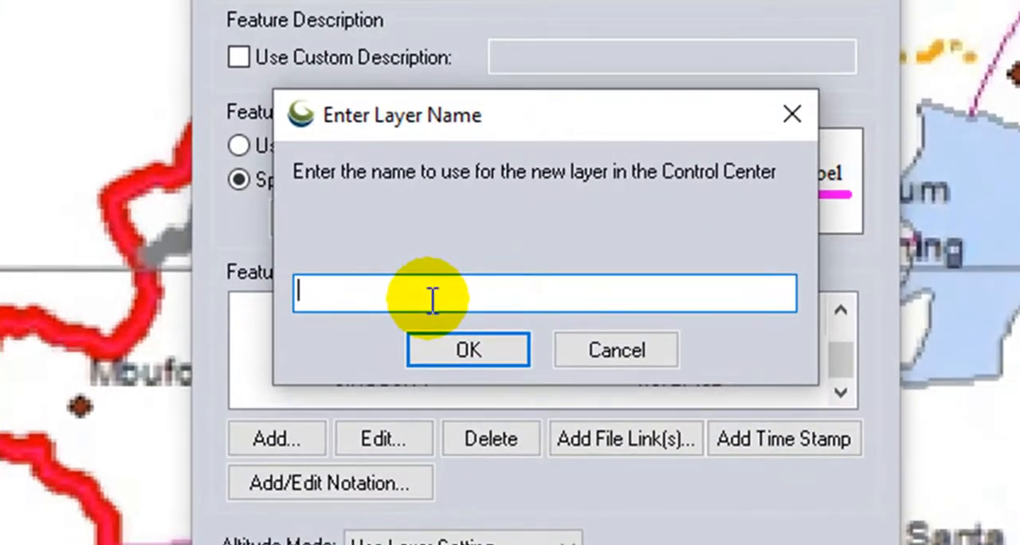
{"action": "type", "text": "Routes"}
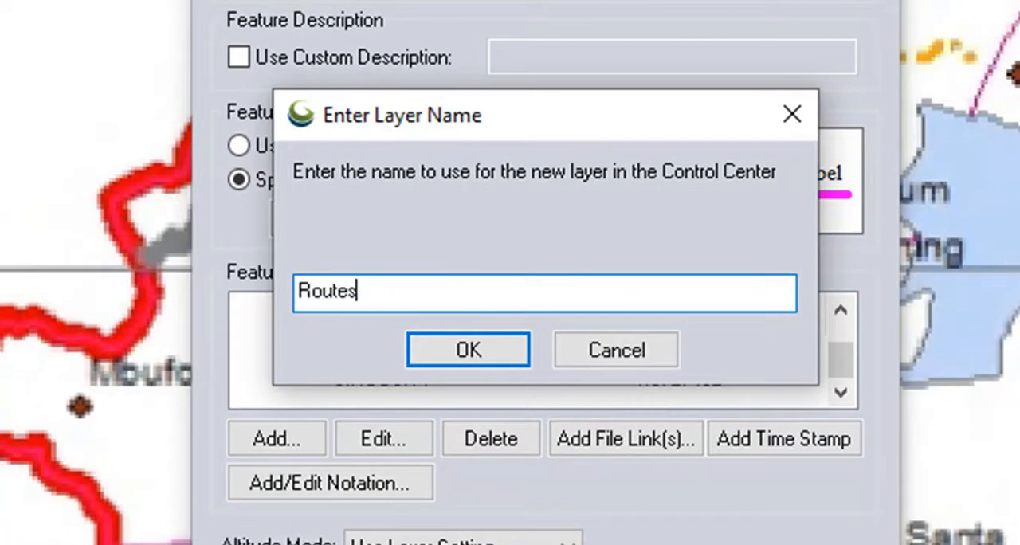
{"action": "left_click", "coordinate": [468, 349]}
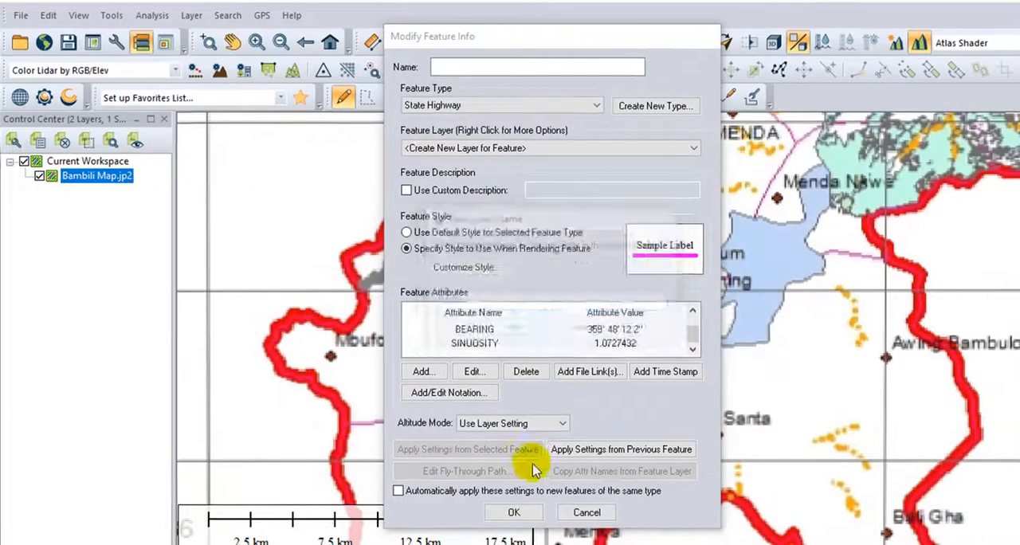
Step: Save the route into the Routes layer and hide the Bambili map raster to check it
{"action": "left_click", "coordinate": [513, 513]}
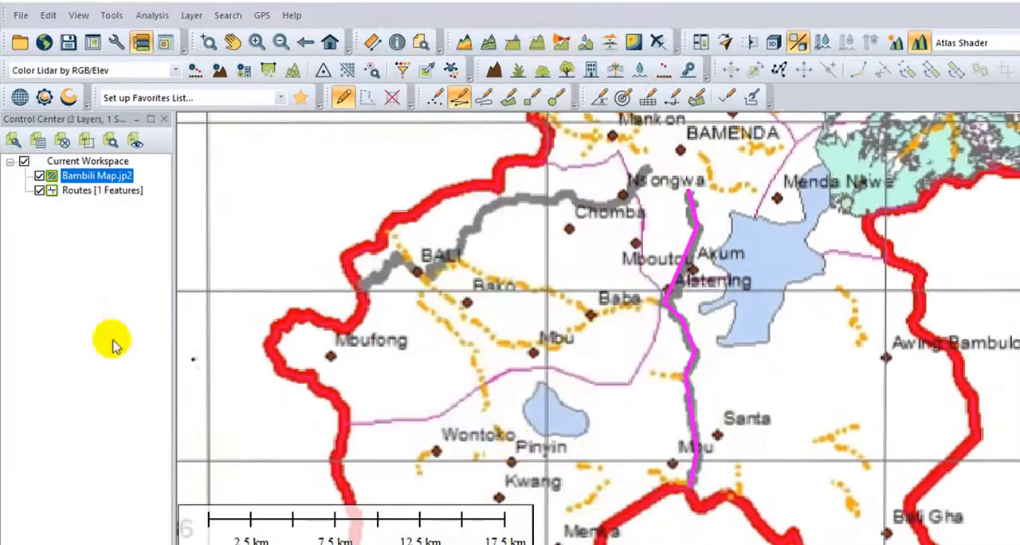
{"action": "left_click", "coordinate": [38, 176]}
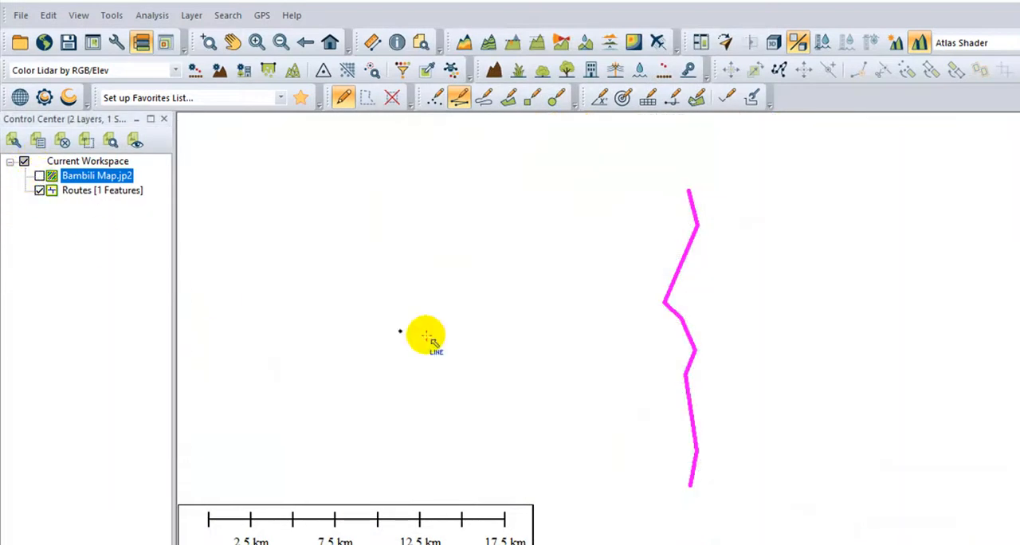
{"action": "mouse_move", "coordinate": [723, 481]}
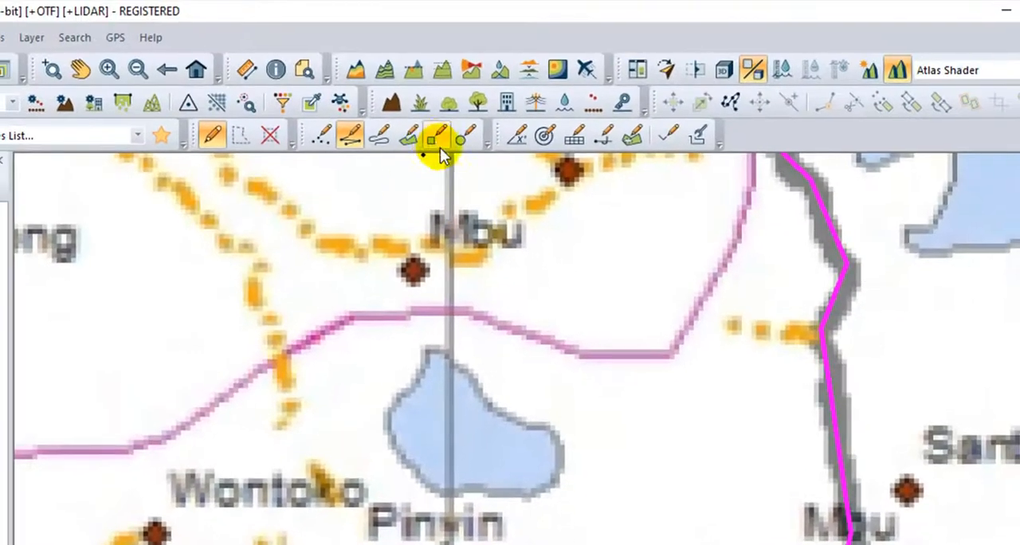
{"action": "mouse_move", "coordinate": [408, 134]}
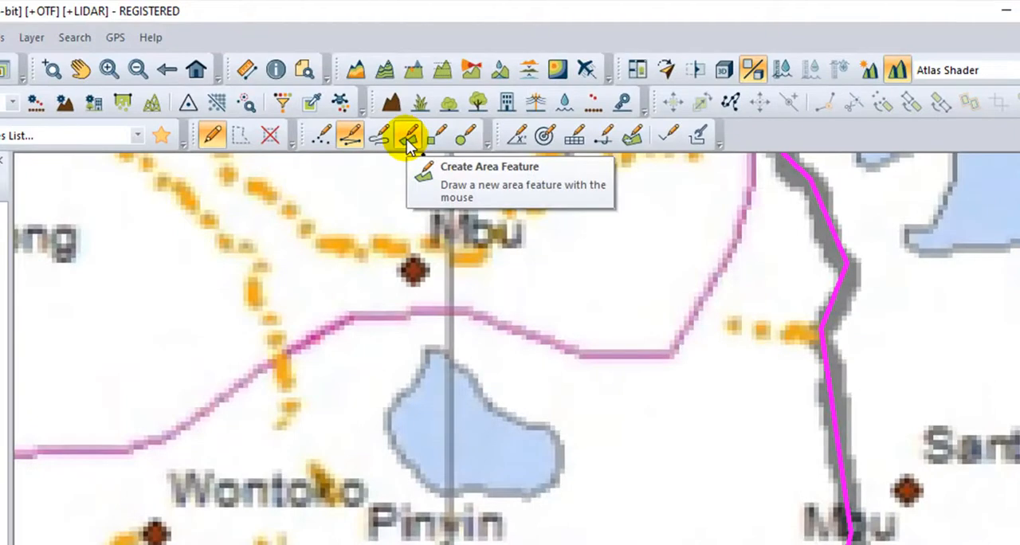
Step: Digitize a new area polygon near Mbu and bring up its feature info
{"action": "right_click", "coordinate": [383, 215]}
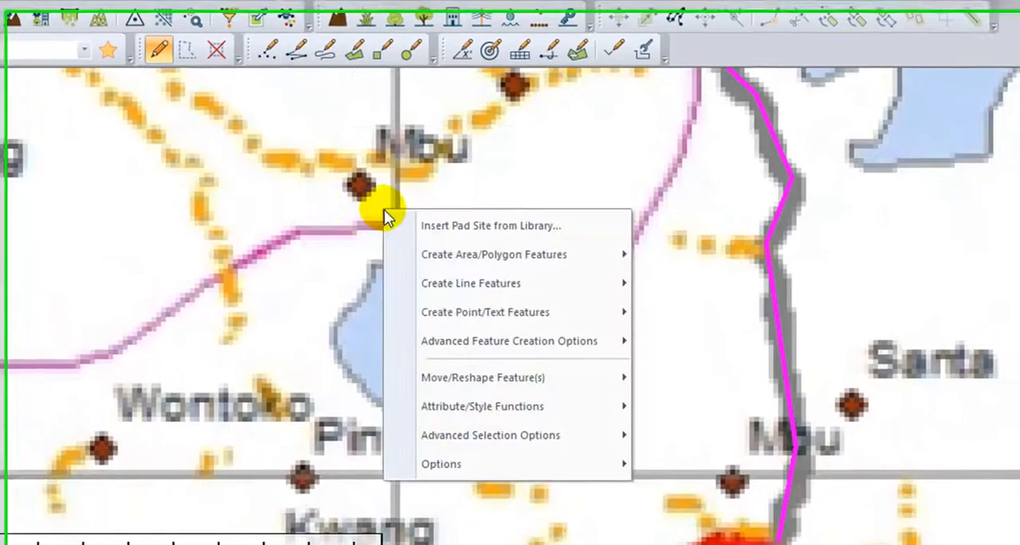
{"action": "mouse_move", "coordinate": [494, 255]}
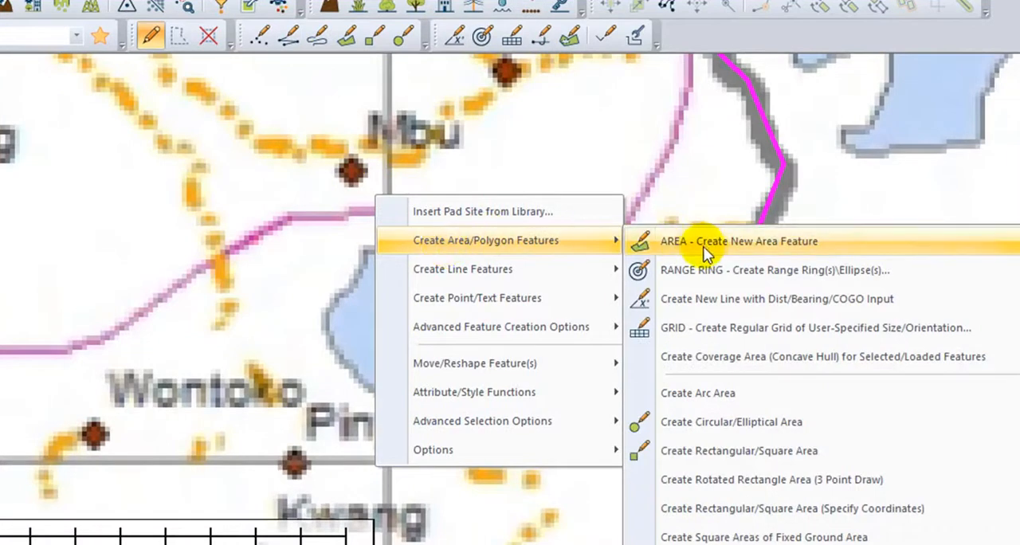
{"action": "left_click", "coordinate": [737, 240]}
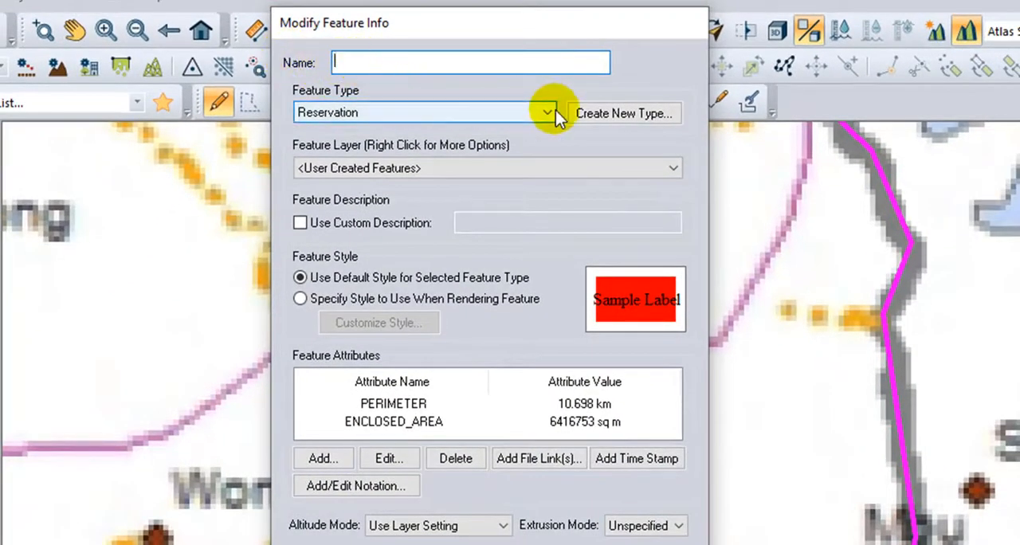
Step: Keep type Reservation, choose a new layer and apply a green fill style
{"action": "left_click", "coordinate": [546, 111]}
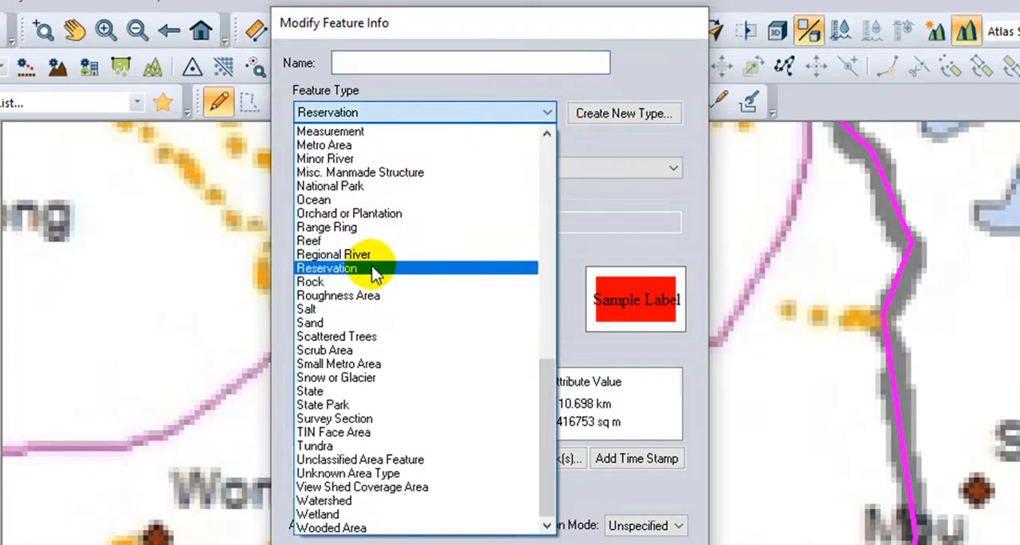
{"action": "left_click", "coordinate": [325, 267]}
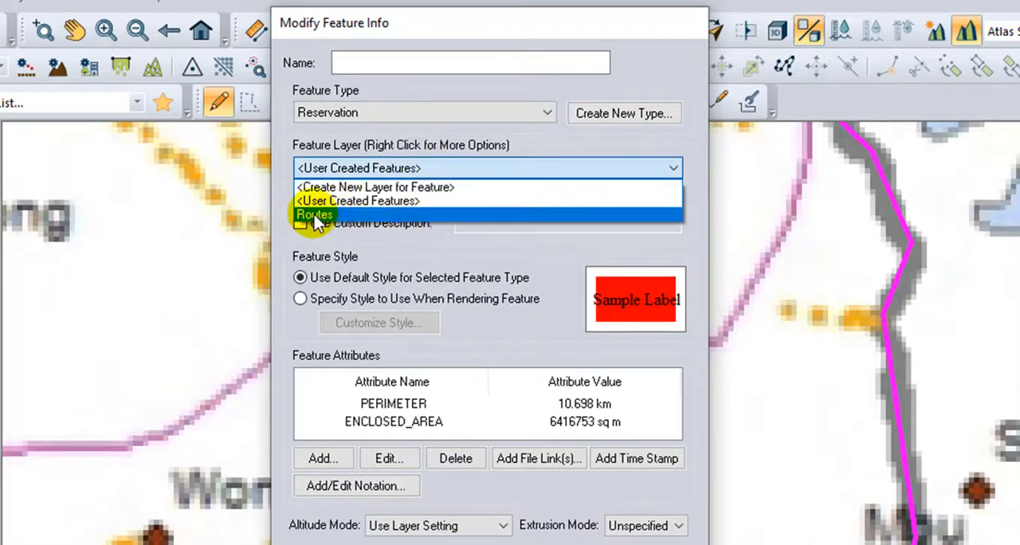
{"action": "left_click", "coordinate": [376, 187]}
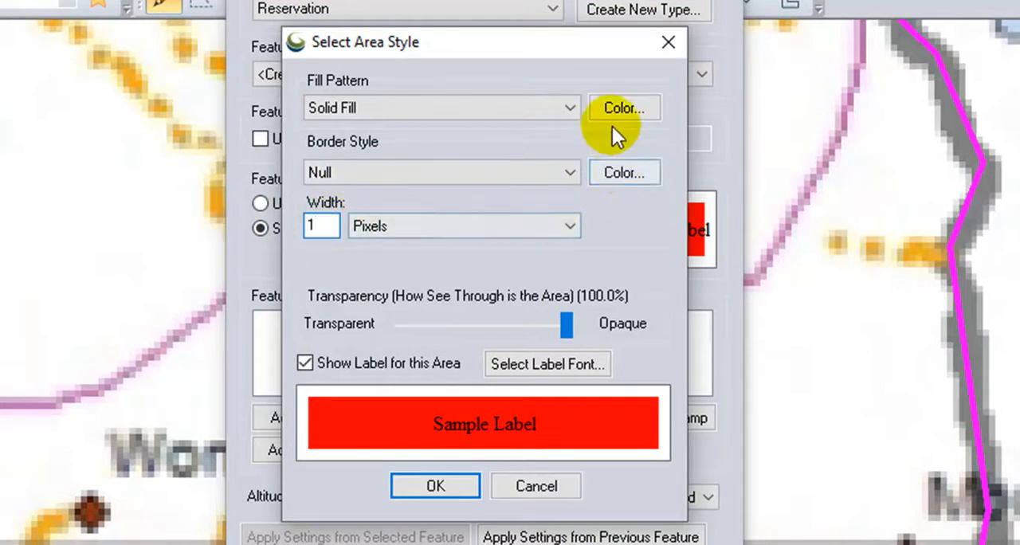
{"action": "left_click", "coordinate": [623, 108]}
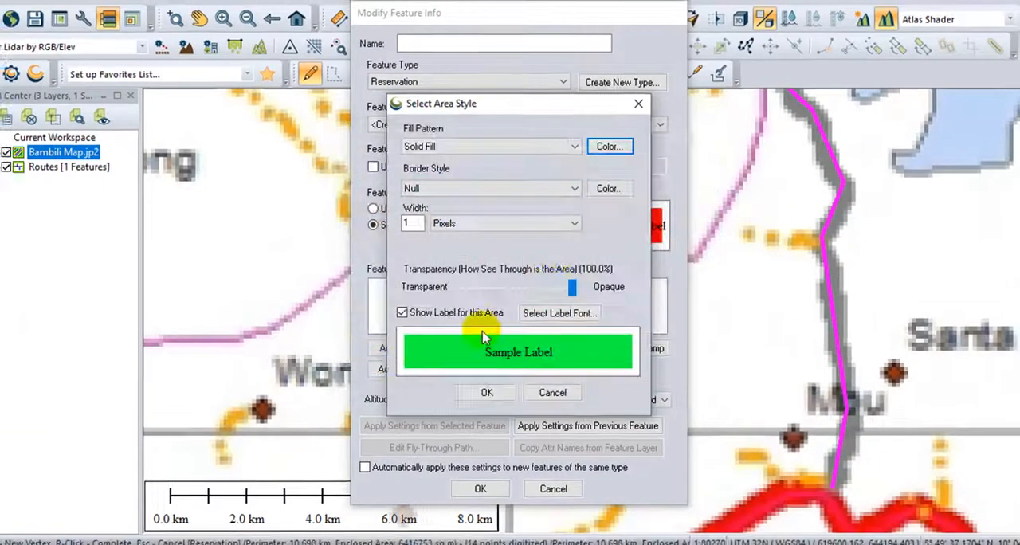
{"action": "left_click", "coordinate": [486, 392]}
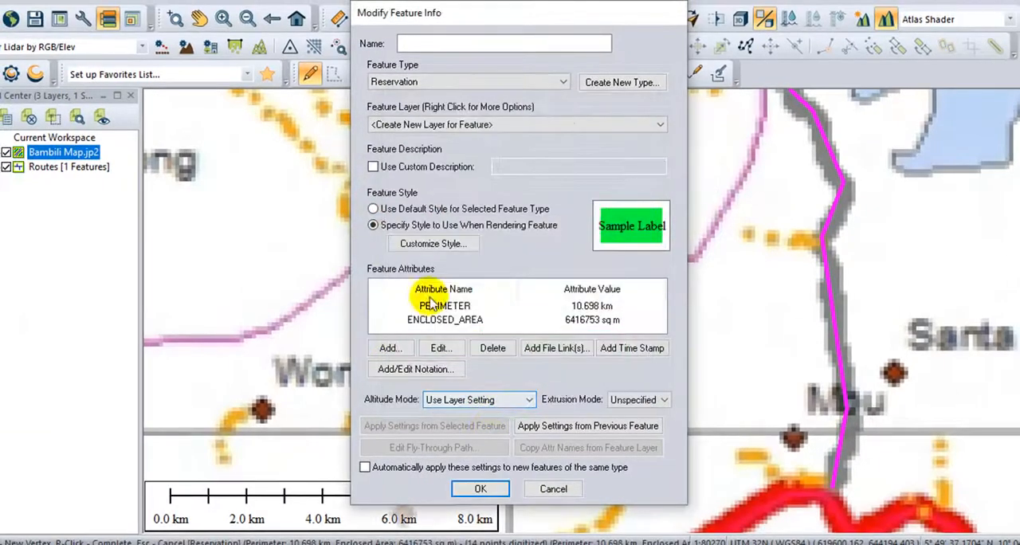
{"action": "left_click", "coordinate": [516, 124]}
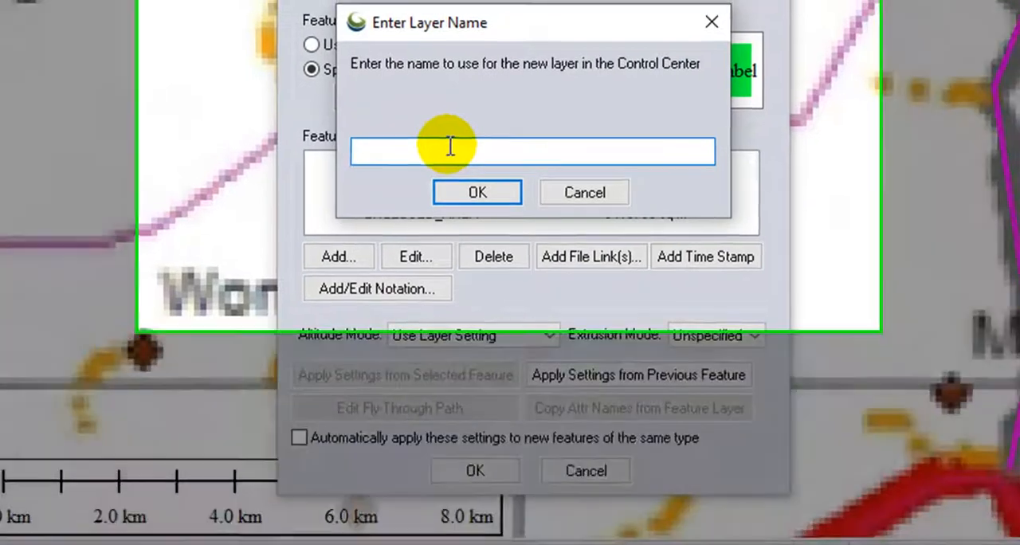
Step: Name the new layer 'Reserved Area' and finish saving the polygon
{"action": "type", "text": "Reserv"}
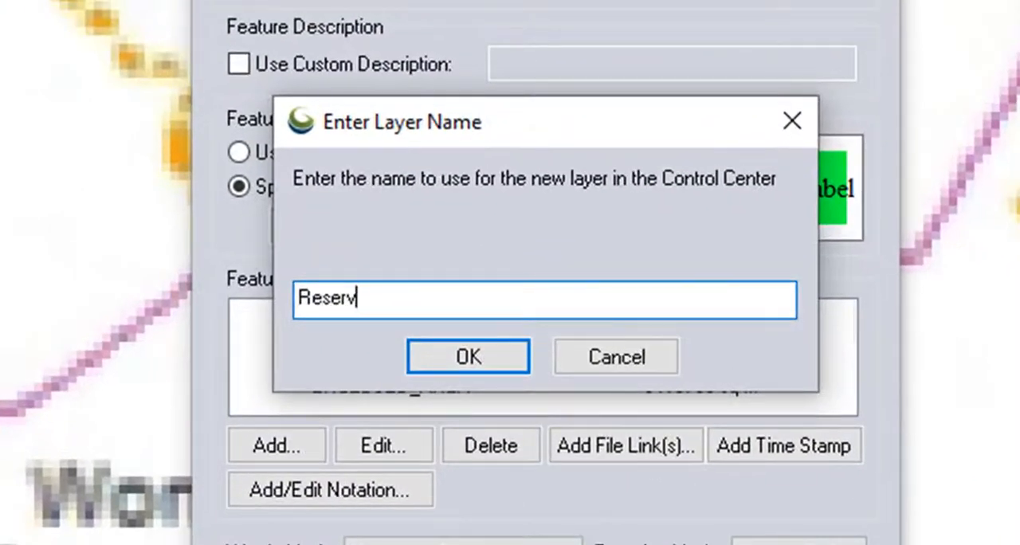
{"action": "type", "text": "ed Ar"}
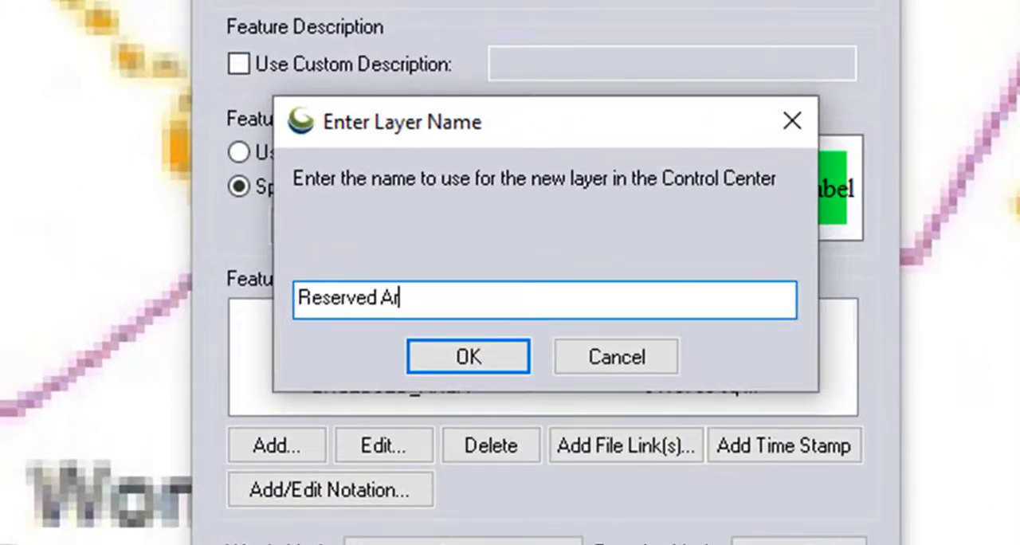
{"action": "type", "text": "ea"}
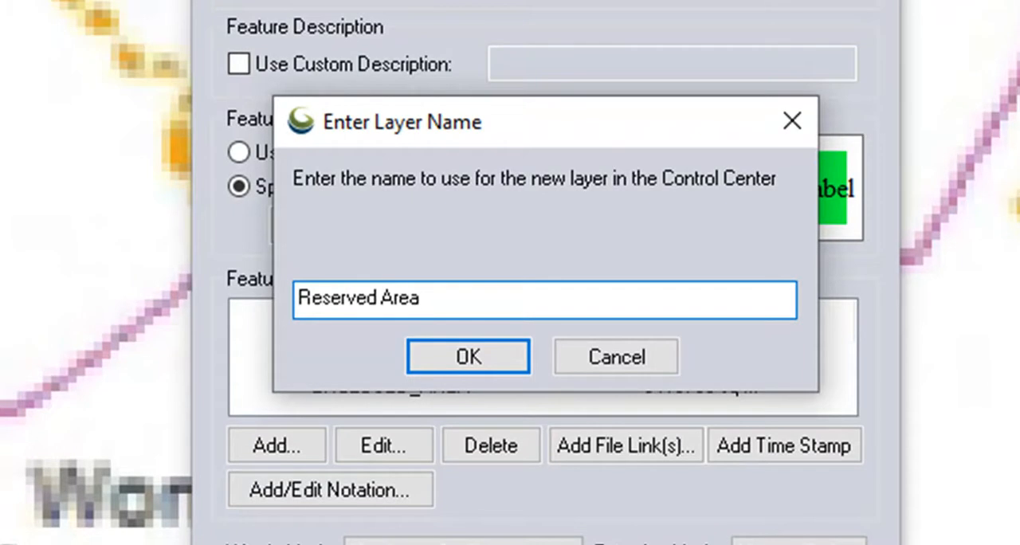
{"action": "left_click", "coordinate": [468, 357]}
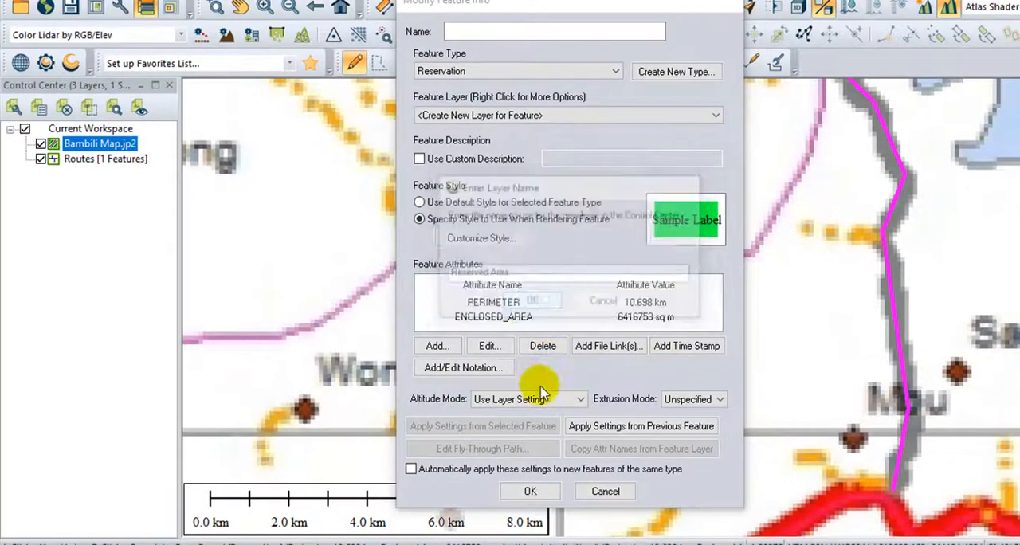
{"action": "left_click", "coordinate": [529, 490]}
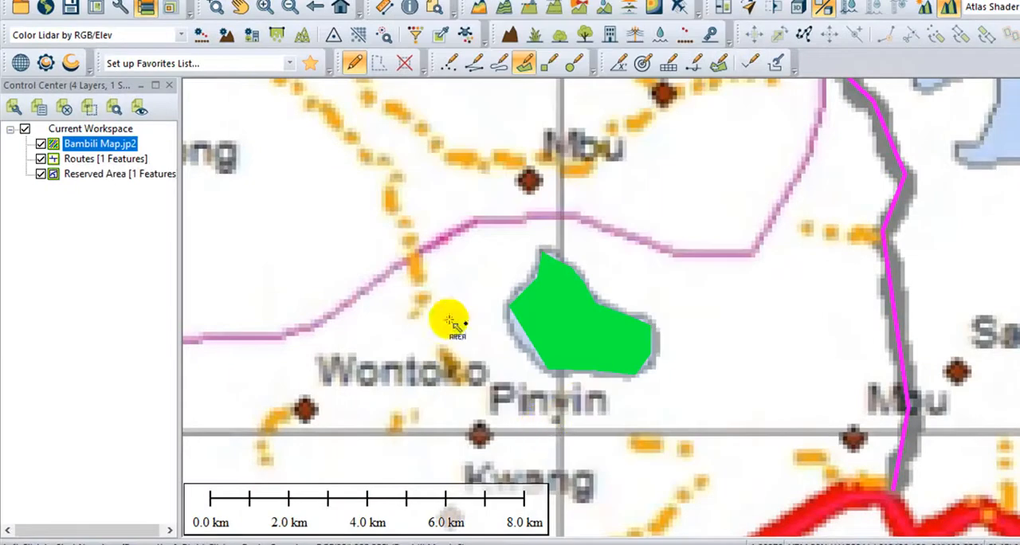
Step: Place a new point feature on the Bamenda town dot
{"action": "left_click", "coordinate": [42, 202]}
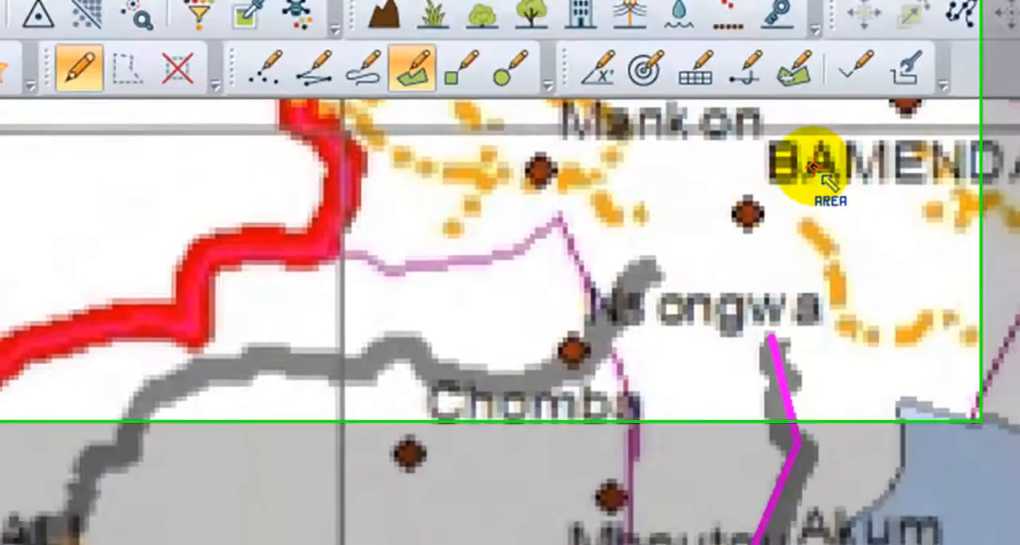
{"action": "mouse_move", "coordinate": [283, 183]}
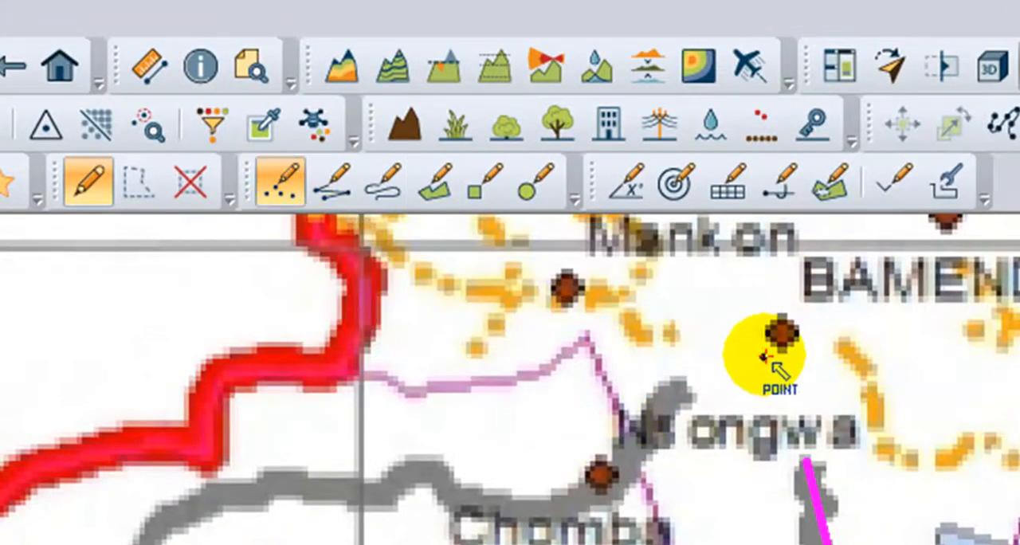
{"action": "left_click", "coordinate": [777, 353]}
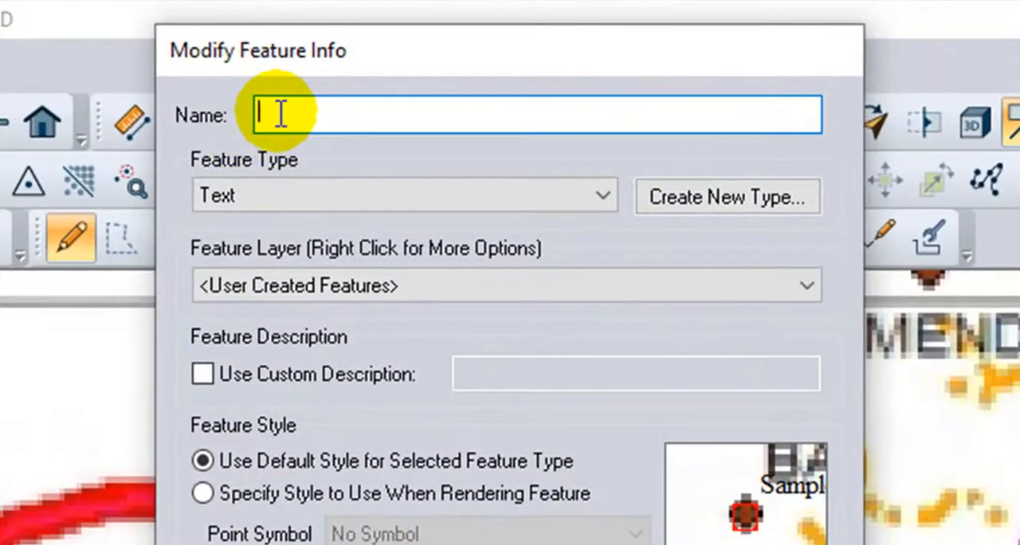
Step: Name the point Bamenda, choose a new layer and give it a sized Dot symbol
{"action": "type", "text": "Bam"}
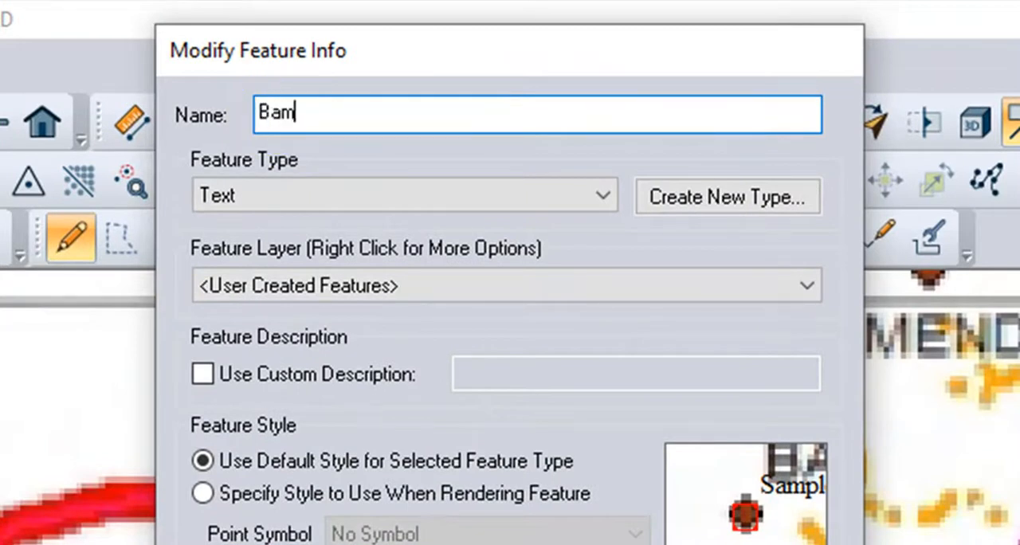
{"action": "type", "text": "enda"}
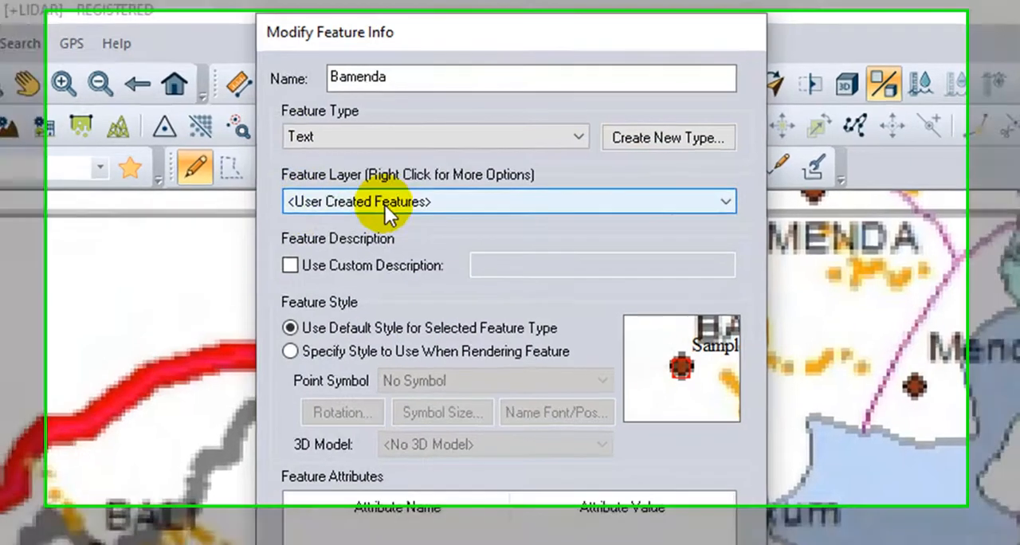
{"action": "left_click", "coordinate": [508, 201]}
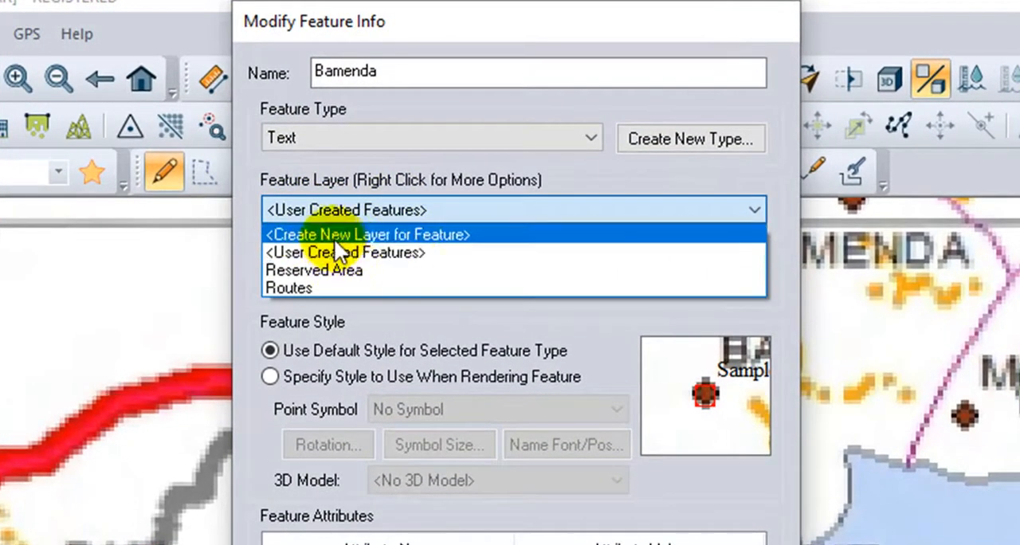
{"action": "left_click", "coordinate": [366, 234]}
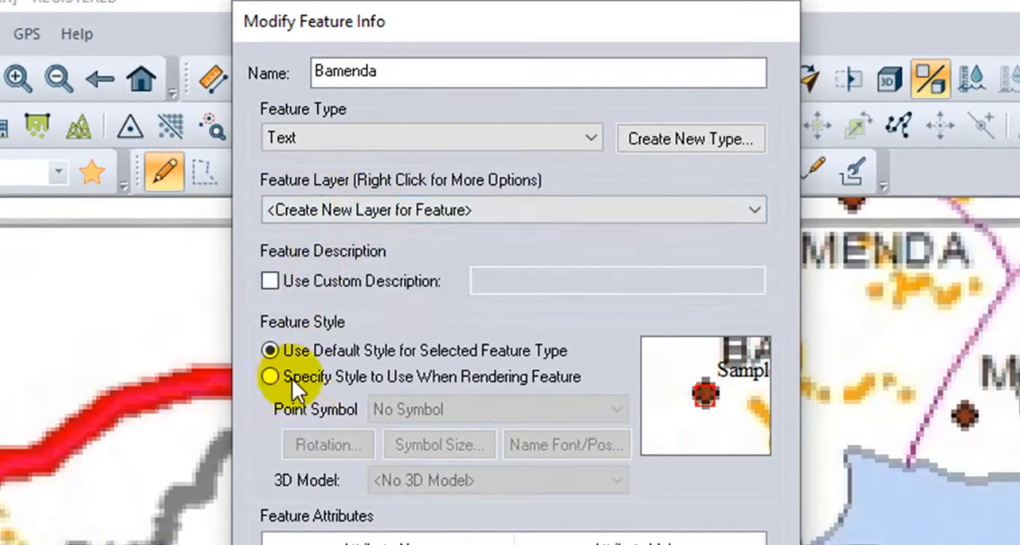
{"action": "left_click", "coordinate": [271, 375]}
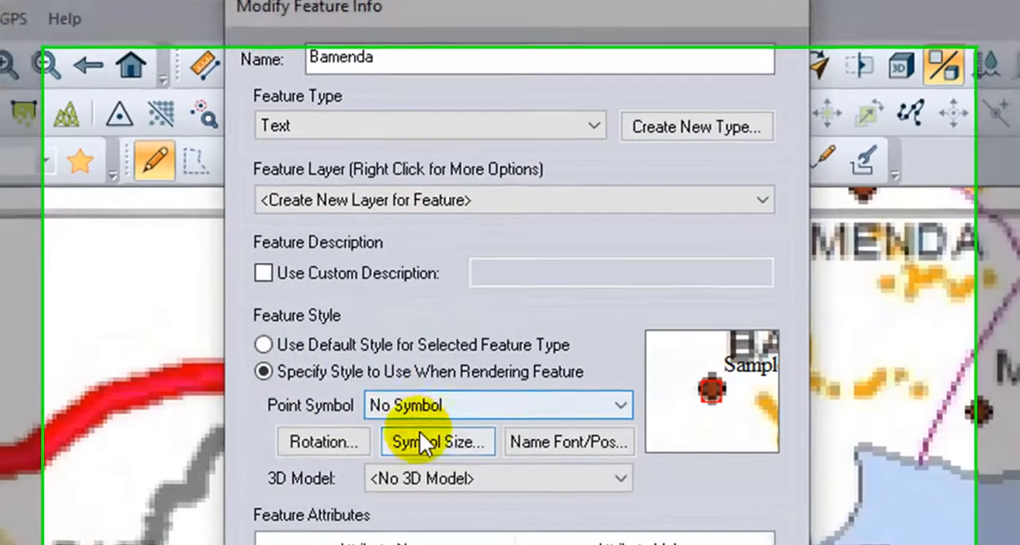
{"action": "left_click", "coordinate": [497, 405]}
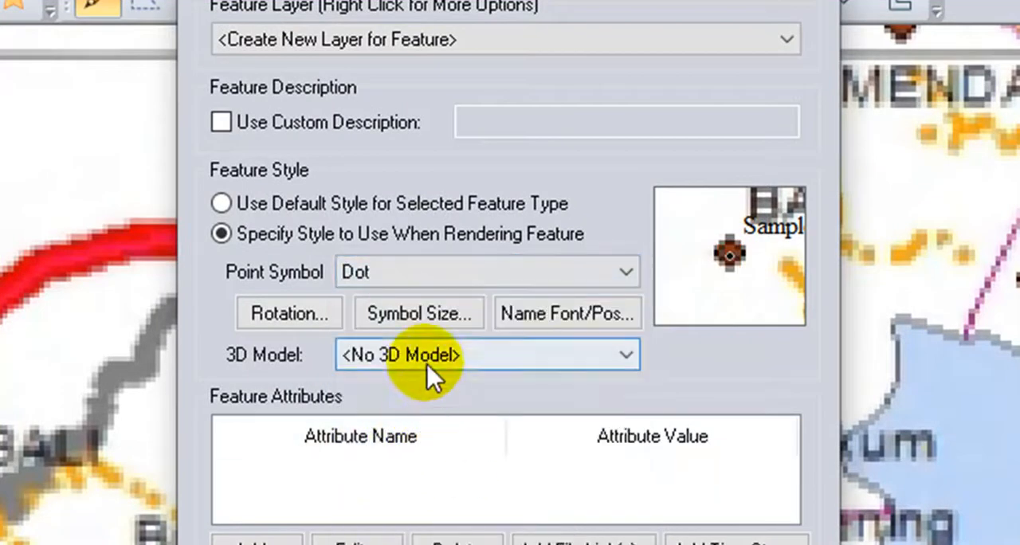
{"action": "left_click", "coordinate": [417, 312]}
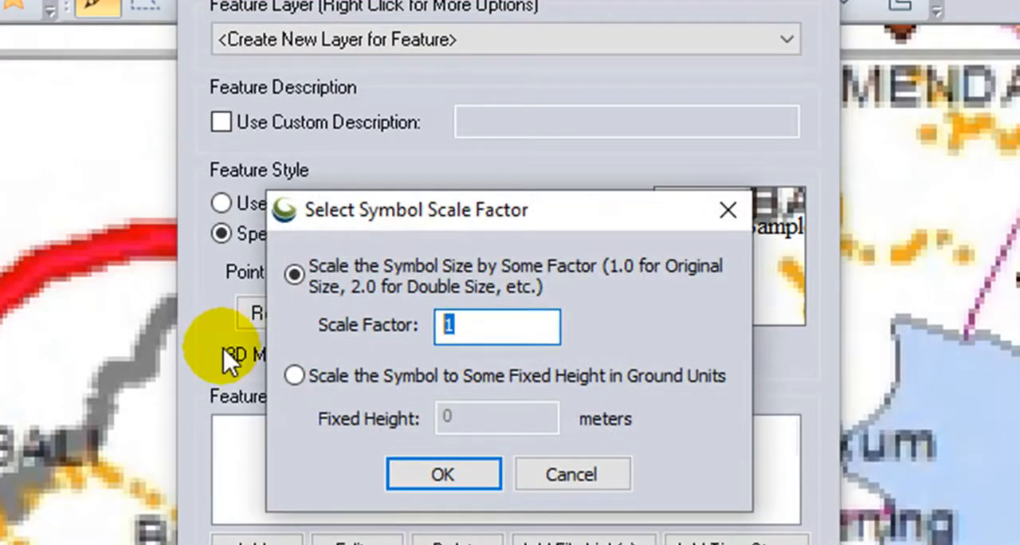
{"action": "left_click", "coordinate": [443, 473]}
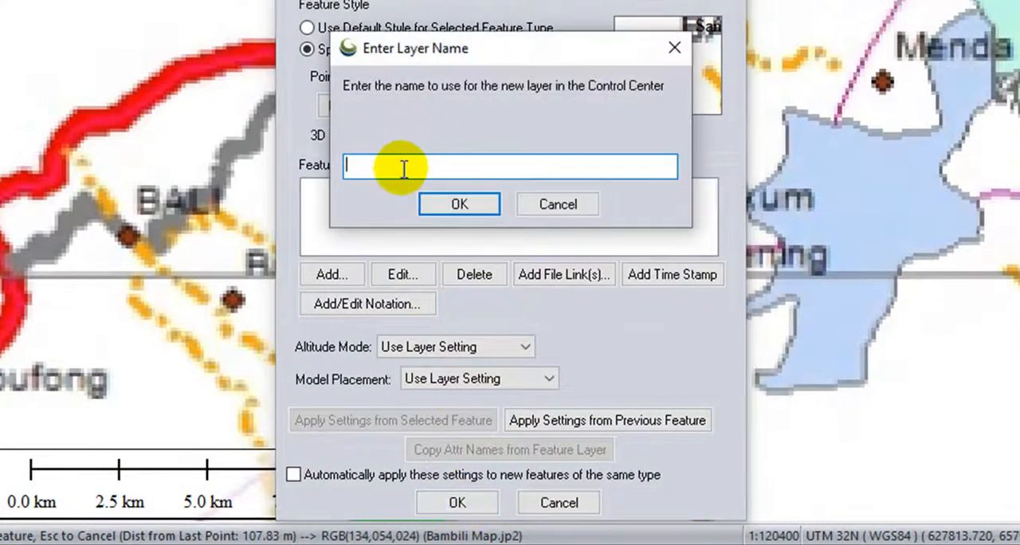
Step: Name the point's new layer 'Towns'
{"action": "type", "text": "T"}
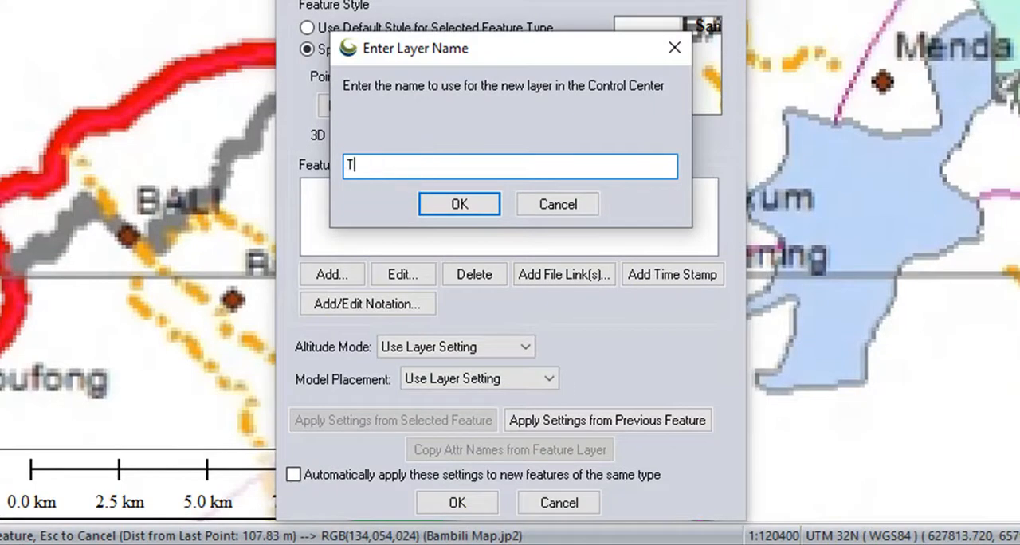
{"action": "type", "text": "owns"}
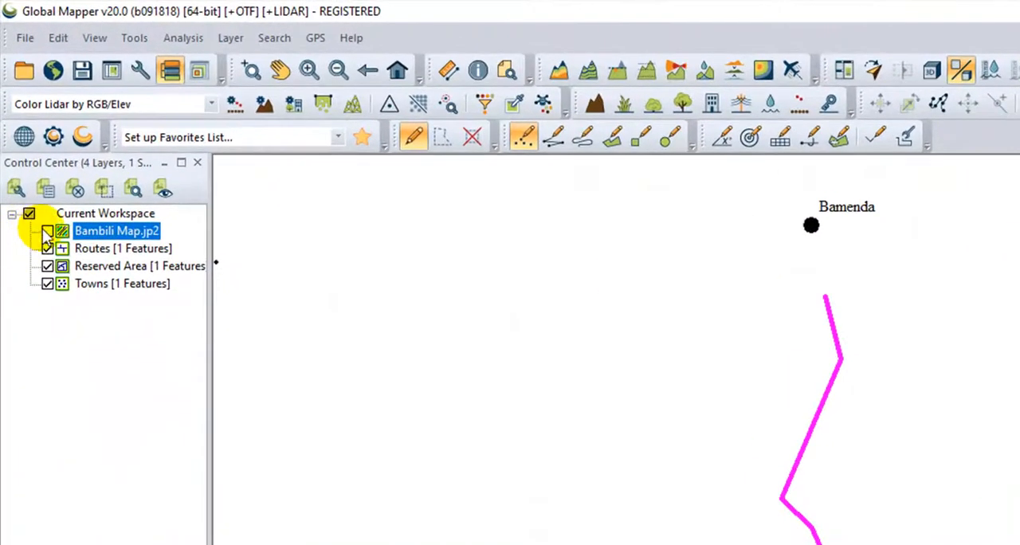
Step: Show the Bambili Map.jp2 raster again under the digitized layers
{"action": "left_click", "coordinate": [48, 230]}
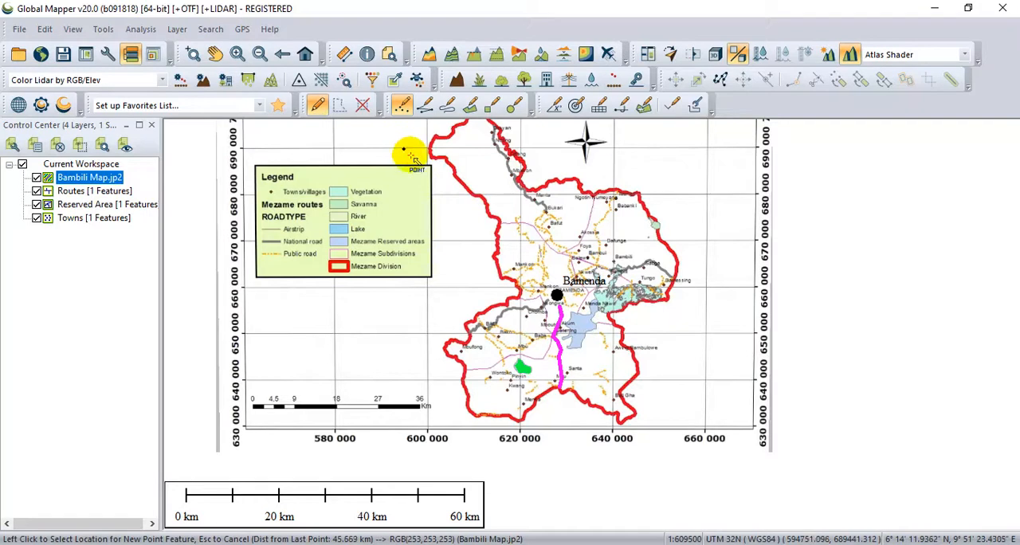
{"action": "mouse_move", "coordinate": [454, 211]}
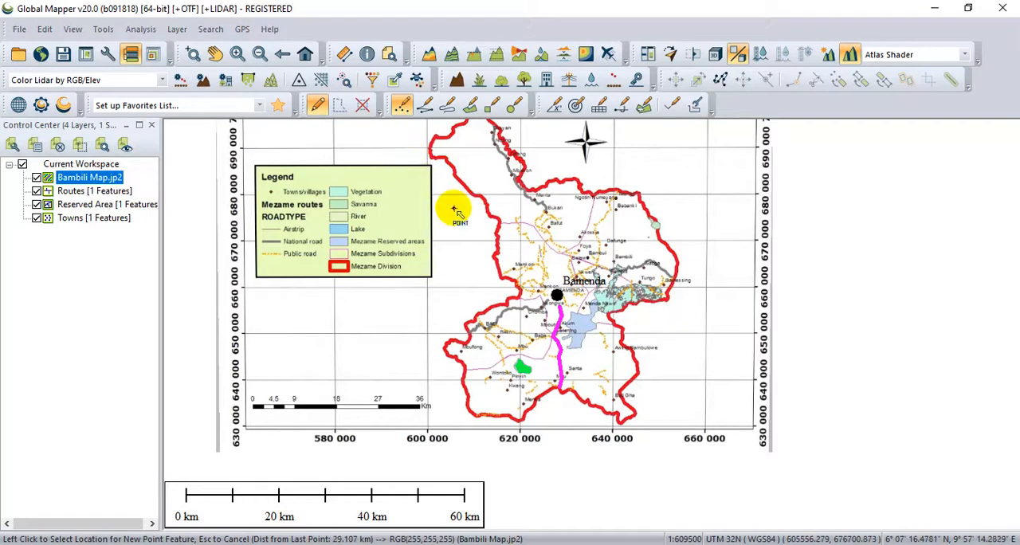